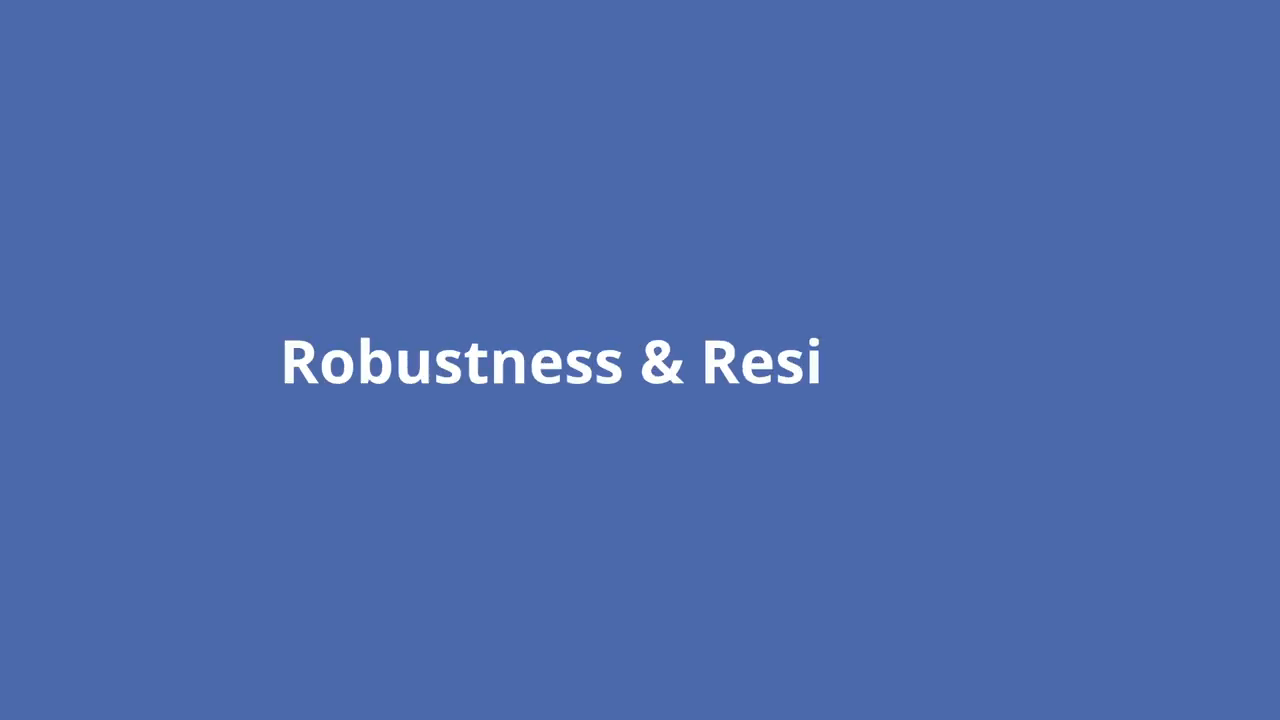
{"action": "type", "text": "lience"}
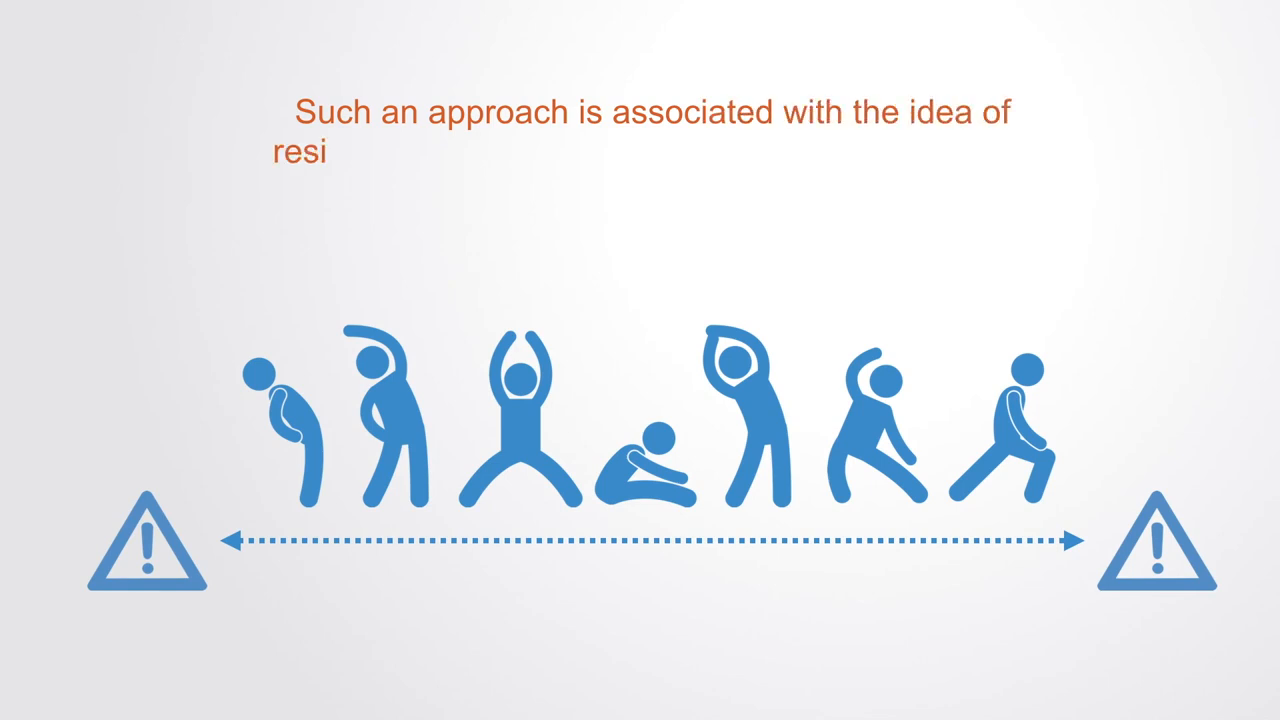
{"action": "type", "text": "resilience, which allows for change but looks at the"}
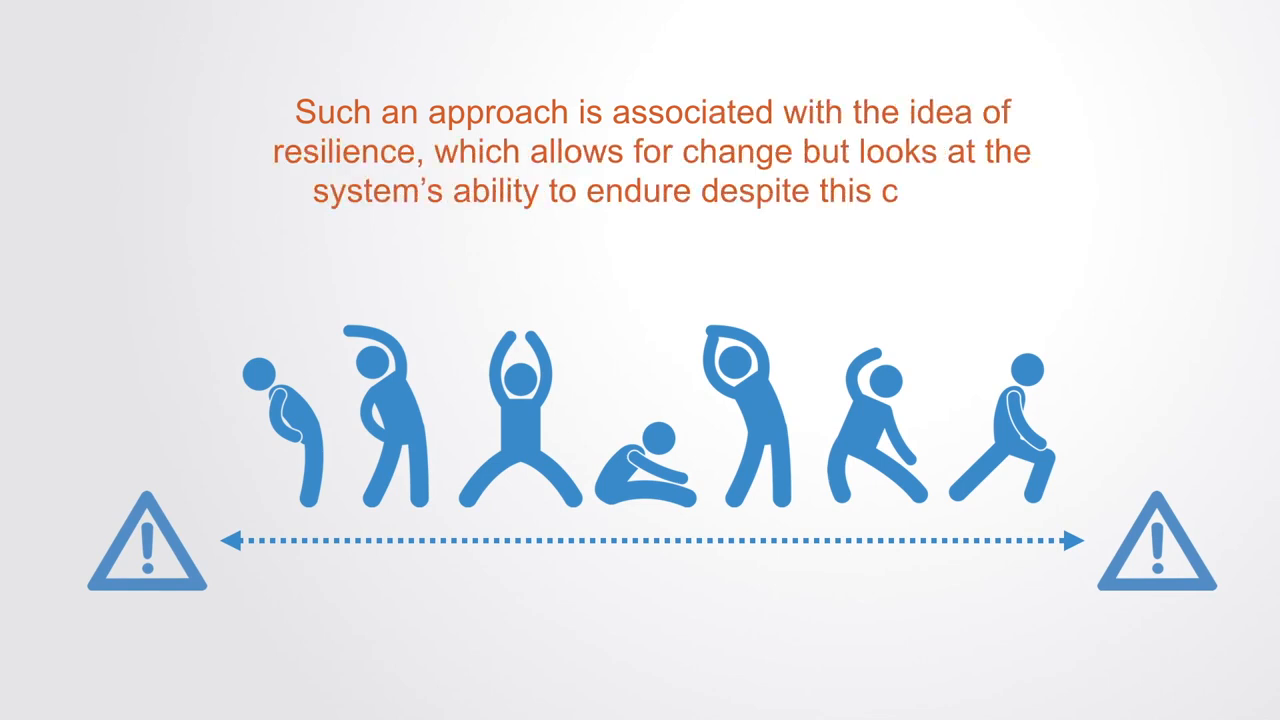
{"action": "type", "text": "hange"}
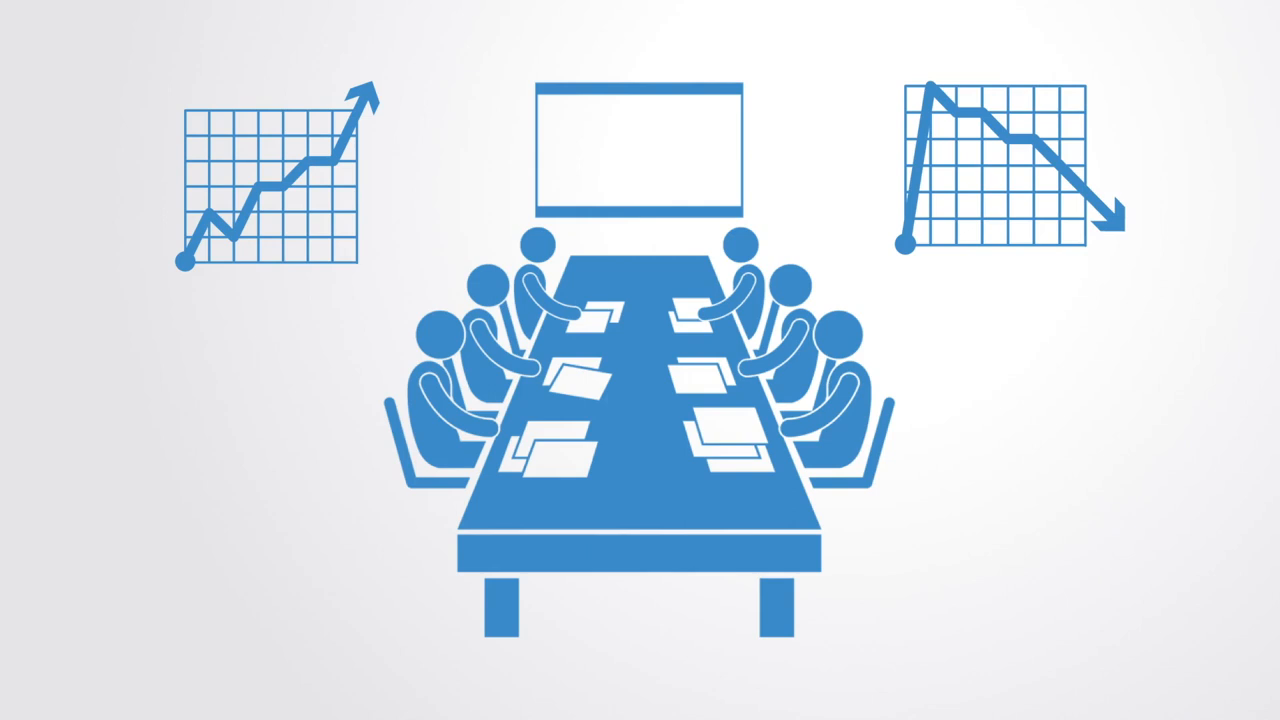
{"action": "type", "text": "Agili"}
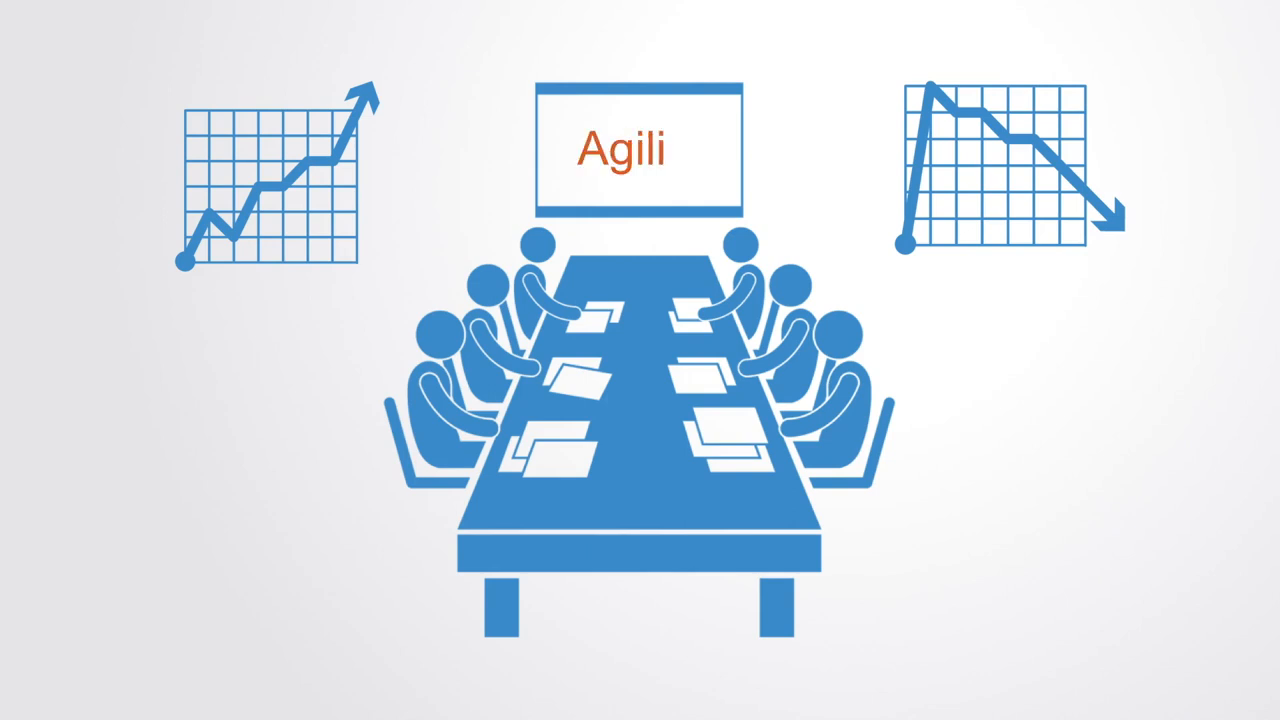
{"action": "type", "text": "ty"}
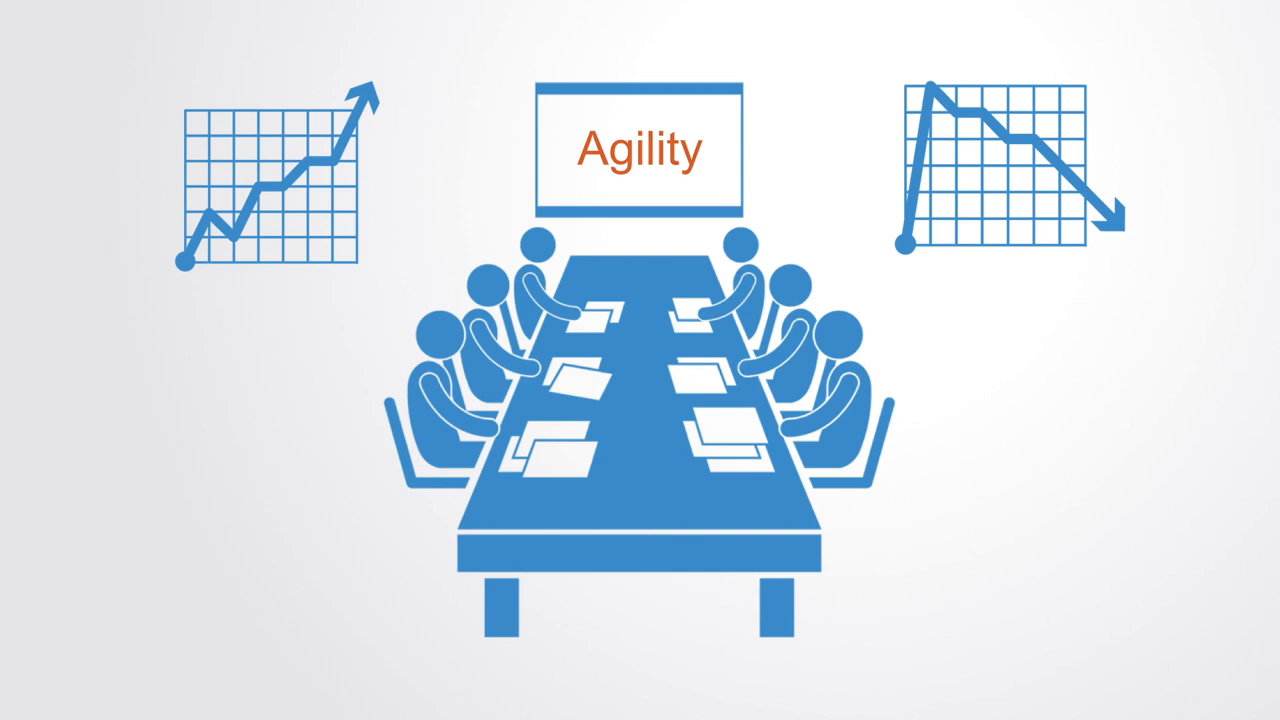